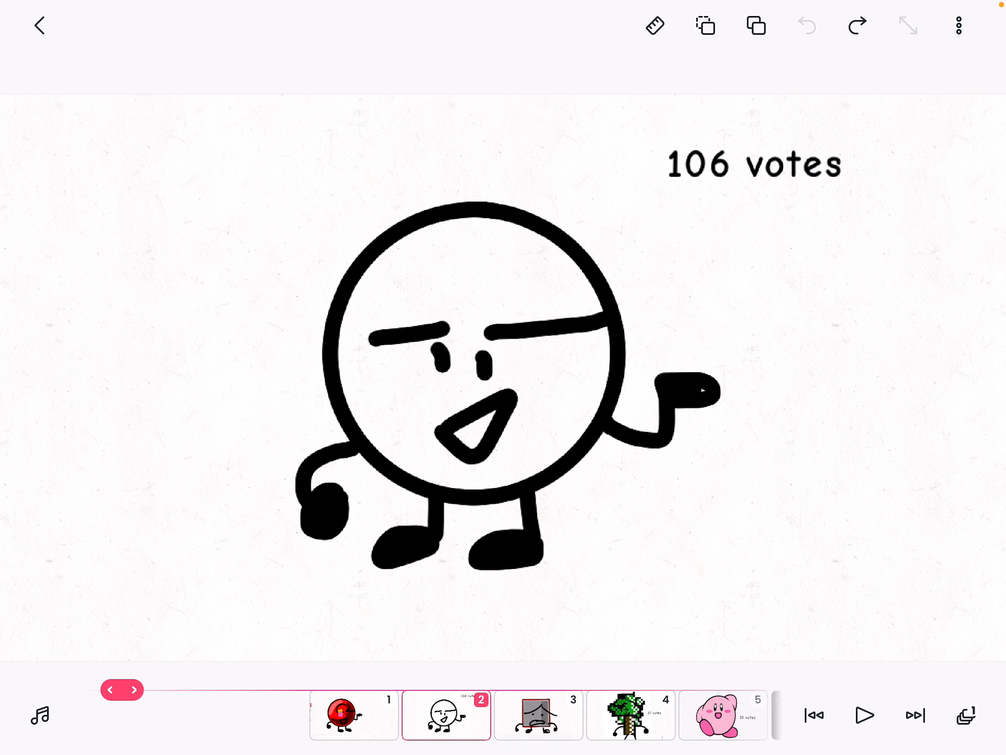
Step: Select frame 6 in the timeline to show the Poké Ball character with 58 votes
left_click(864, 715)
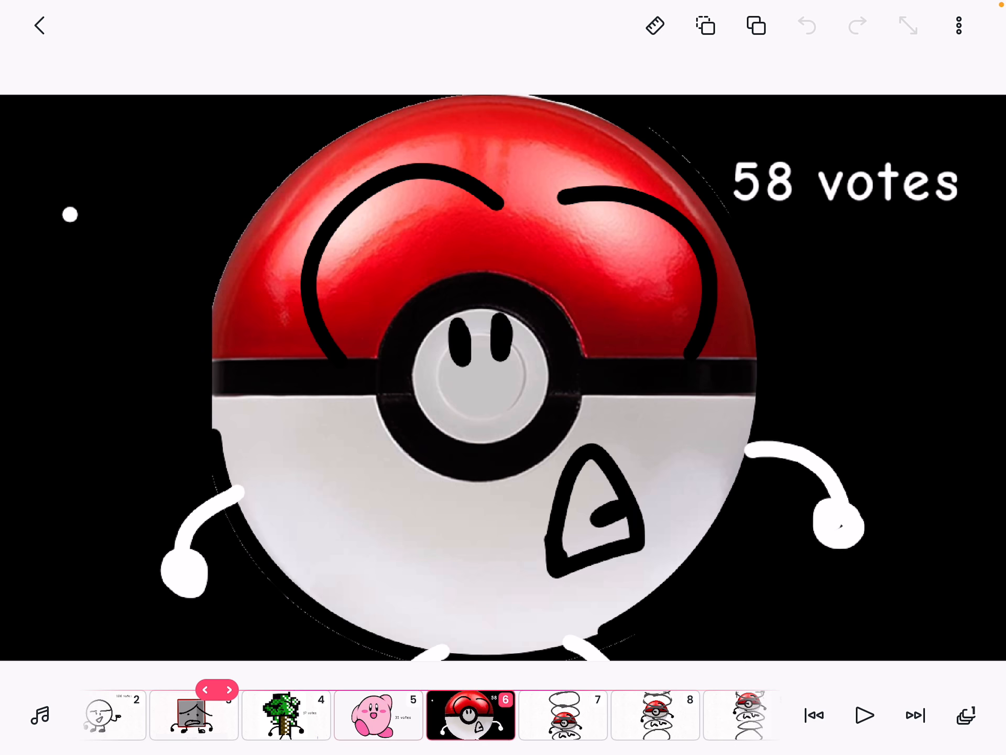
Step: Scroll the timeline forward to frame 15 of 27, the blank white frame
scroll("left", 3)
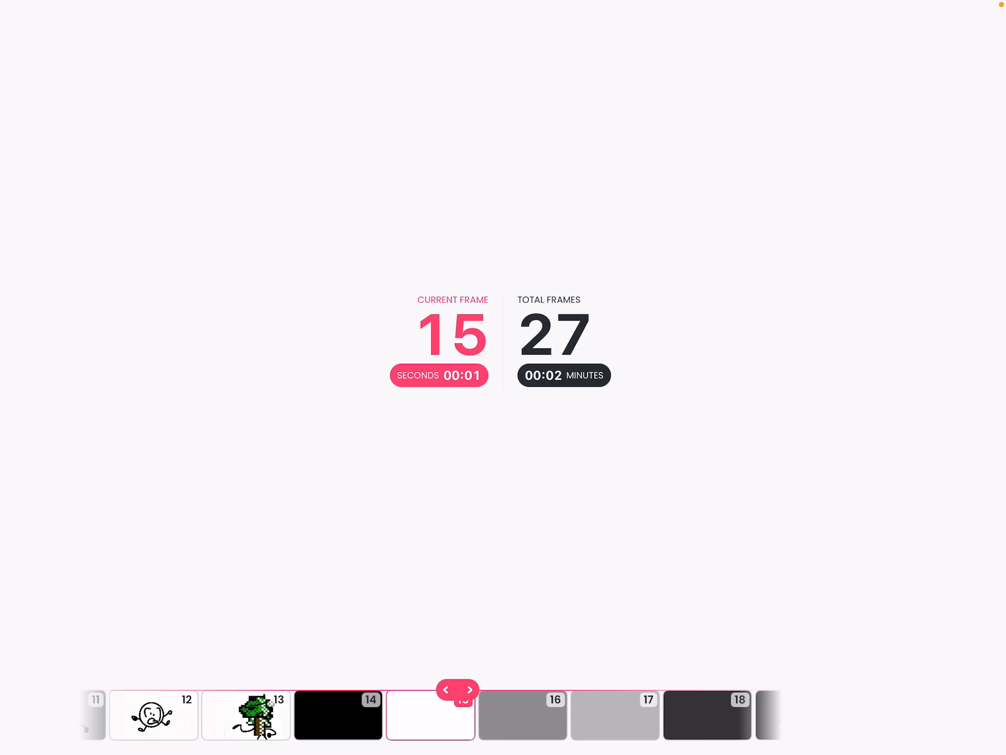
Step: Select frame 25, the angry round stick figure, and scroll toward frame 27
left_click(467, 688)
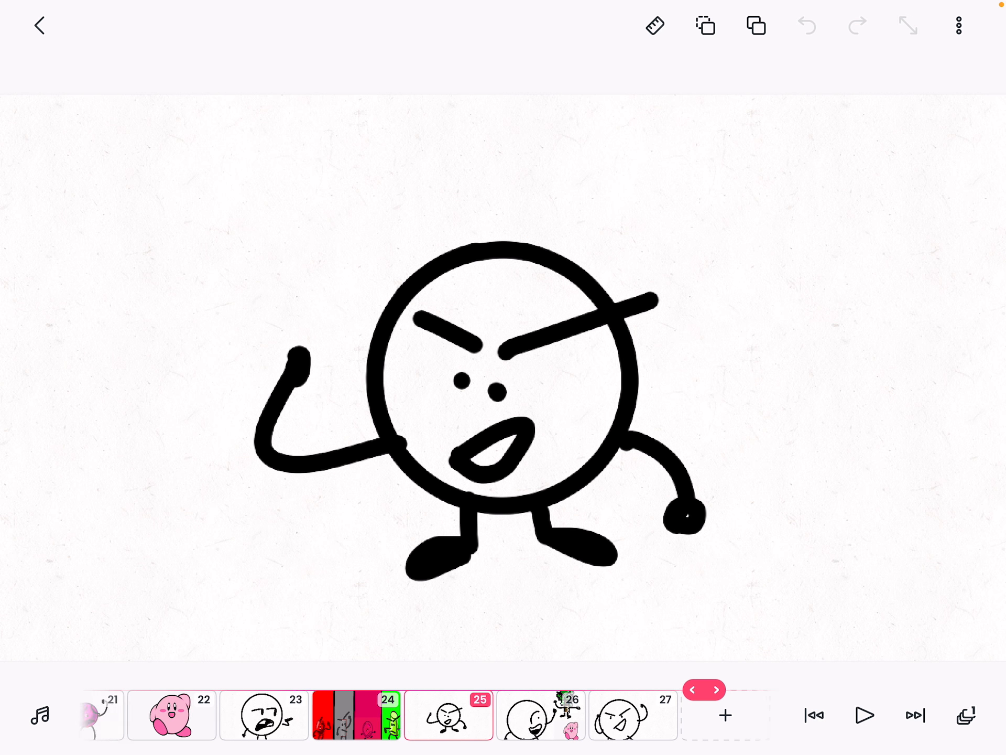
scroll("left", 3)
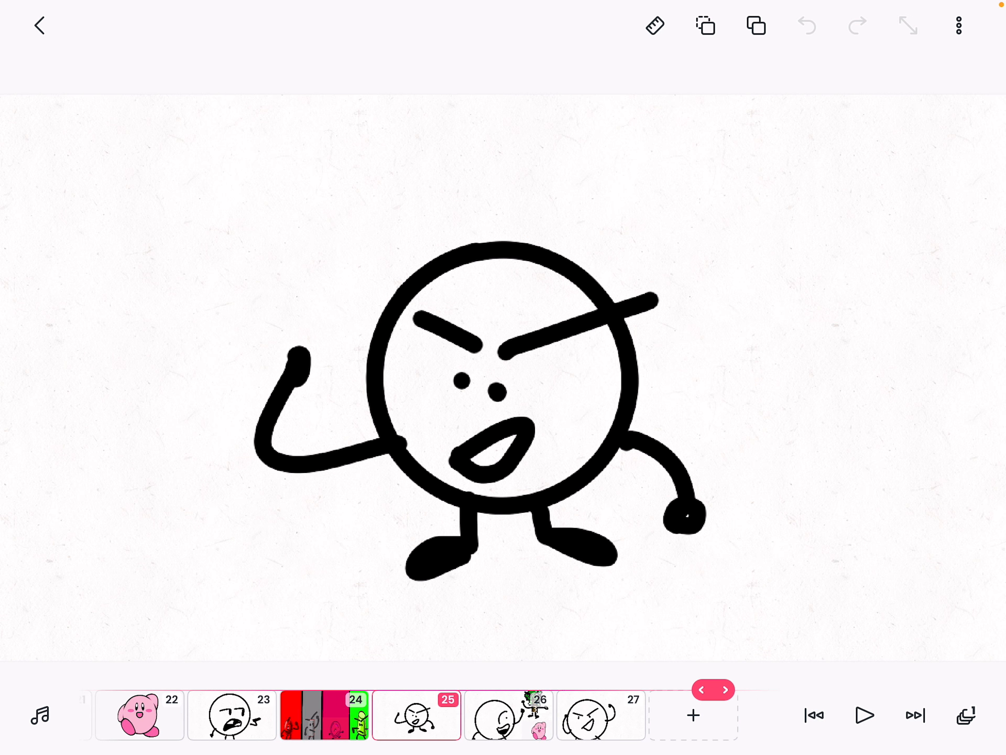